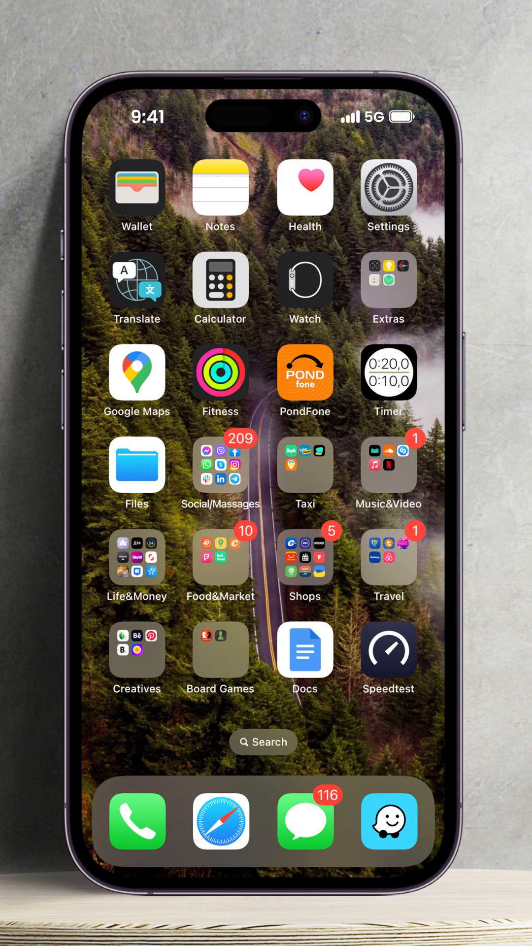
Launch the Settings app from the Home Screen.
left_click(388, 189)
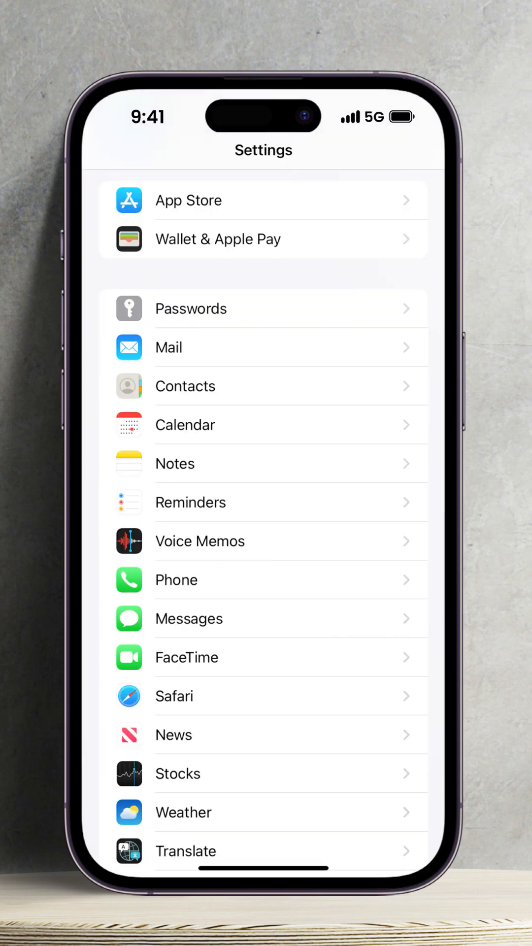
In Messages settings, switch iMessage on and accept the carrier SMS charges alert.
left_click(188, 618)
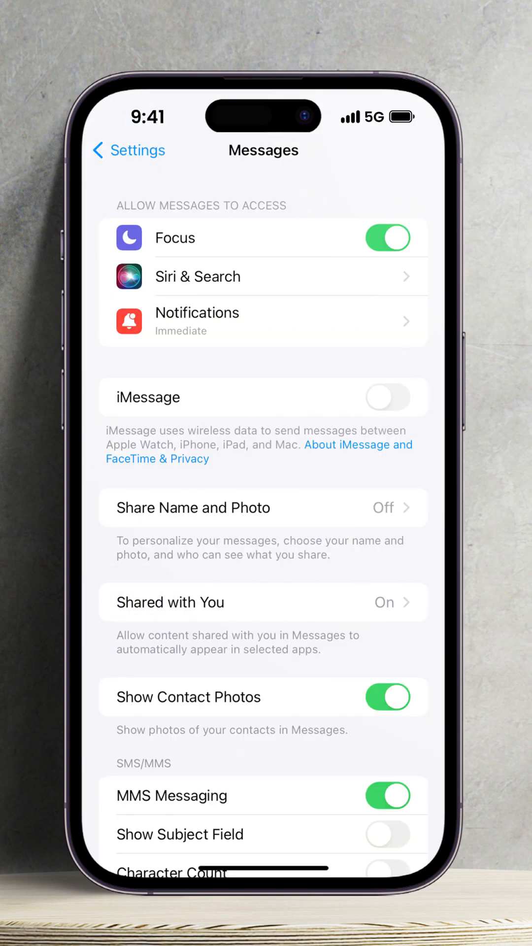
left_click(388, 396)
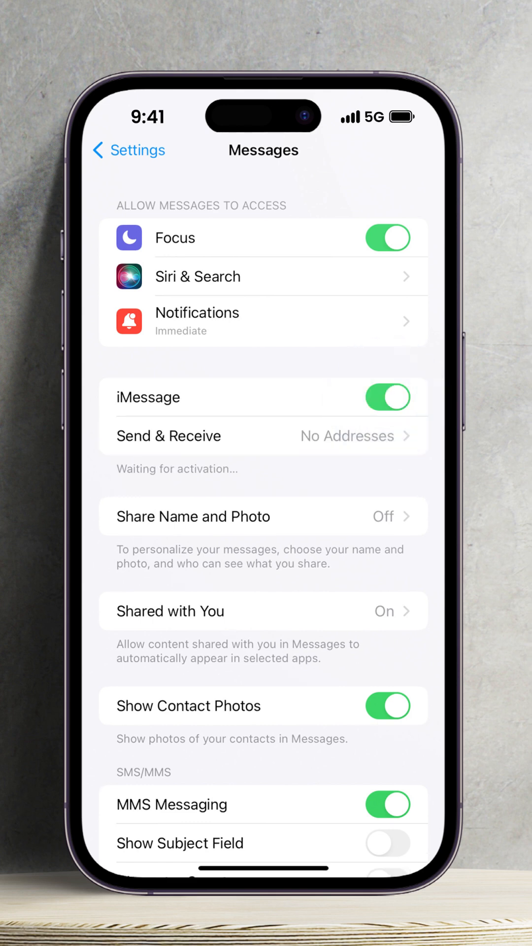
left_click(386, 397)
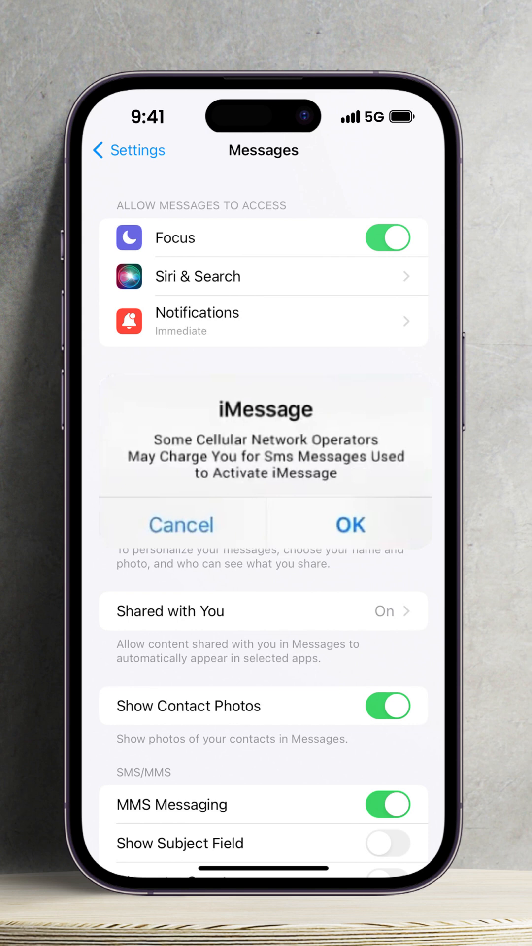
left_click(351, 524)
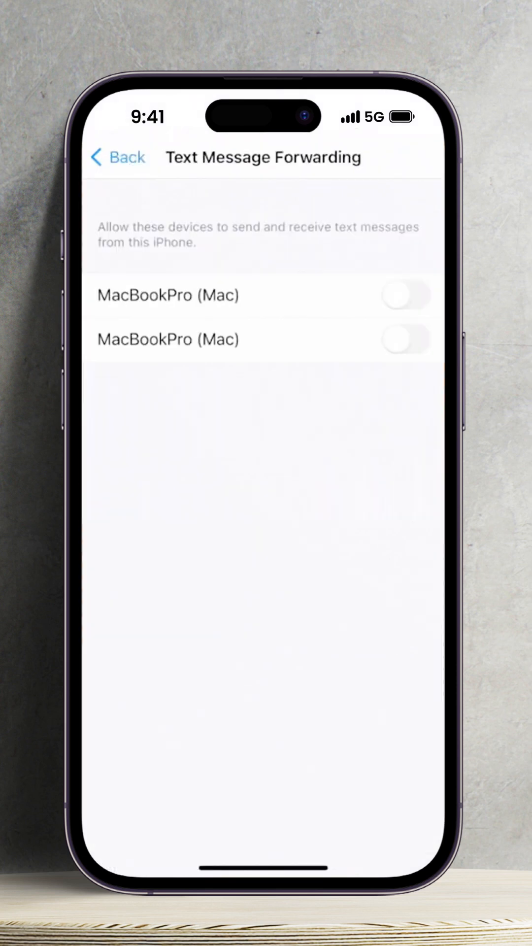
Enable Text Message Forwarding for the first MacBookPro (Mac) and view its verification code.
left_click(405, 296)
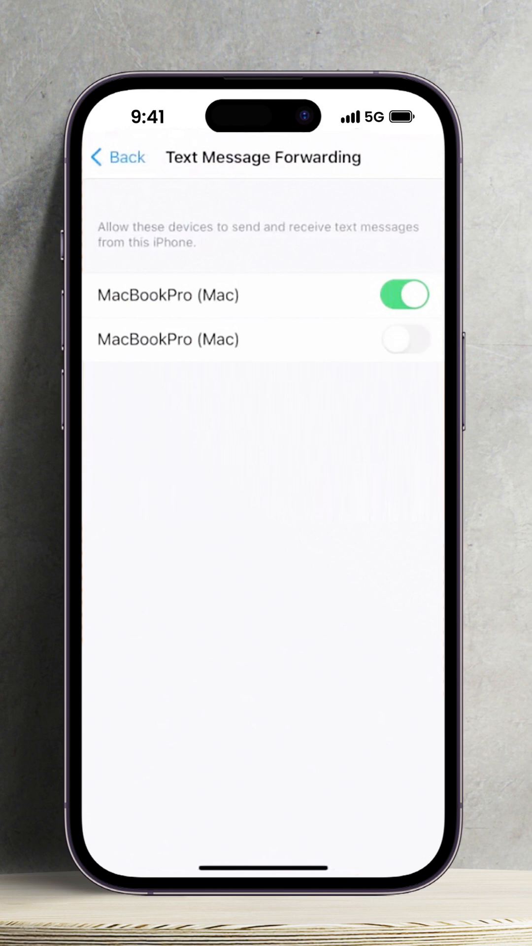
left_click(402, 339)
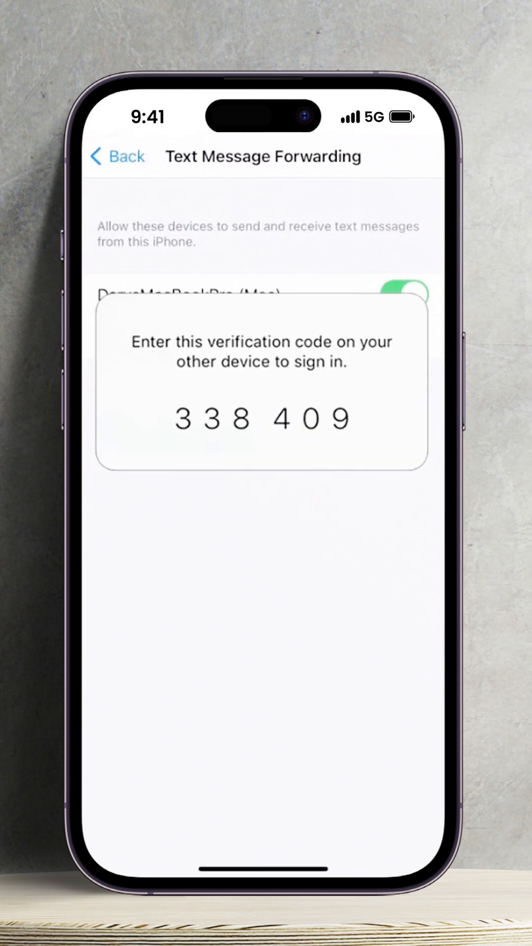